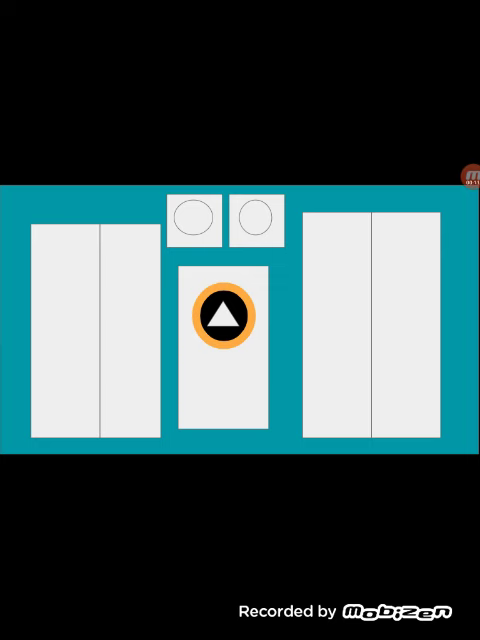
Step: Call the lift upward from the lobby and choose floor 4 as the destination
click(224, 318)
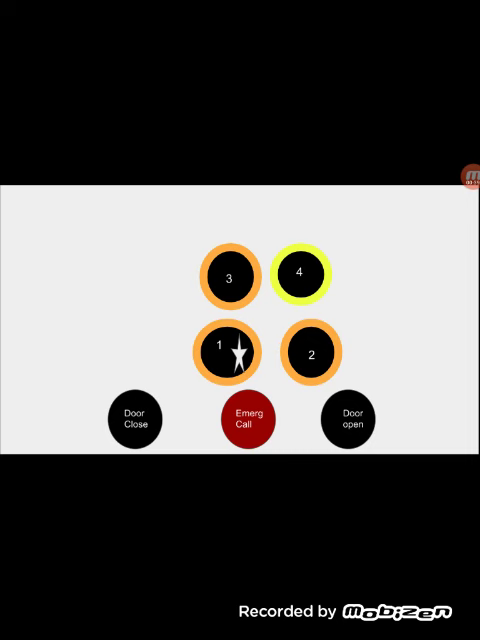
Step: Place a fresh upward lobby call and board the cabin without choosing a floor
click(300, 272)
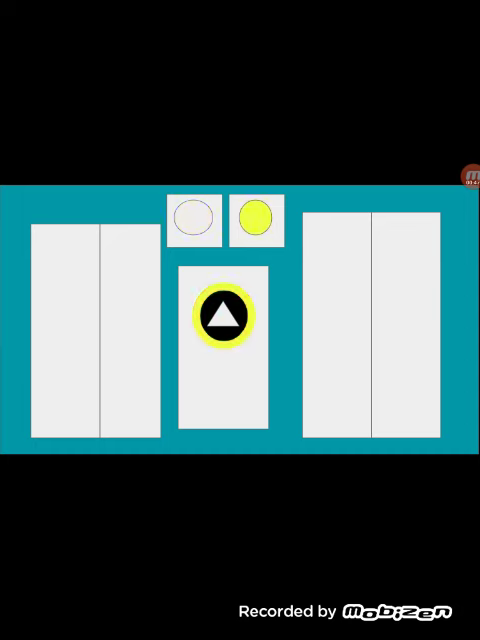
click(222, 320)
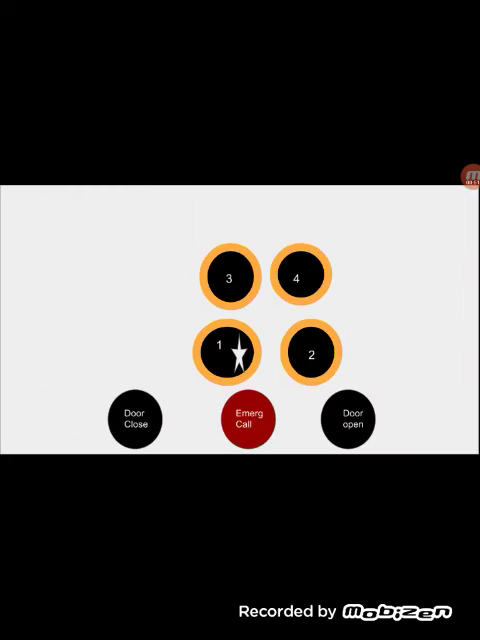
click(301, 276)
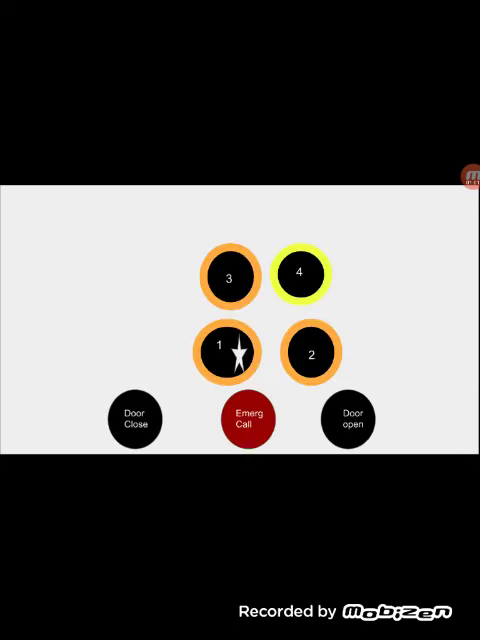
click(300, 271)
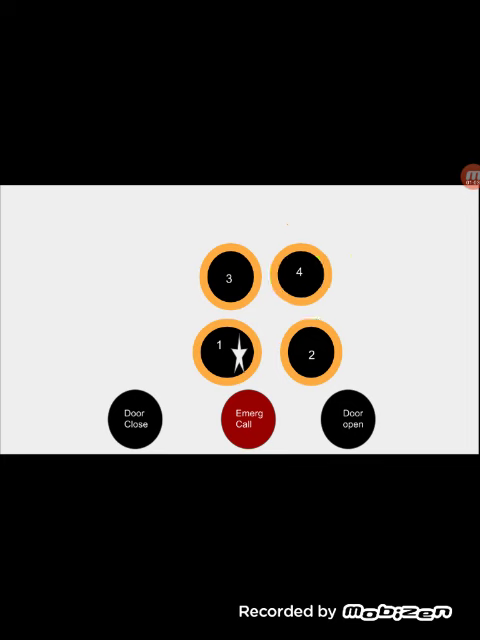
click(227, 349)
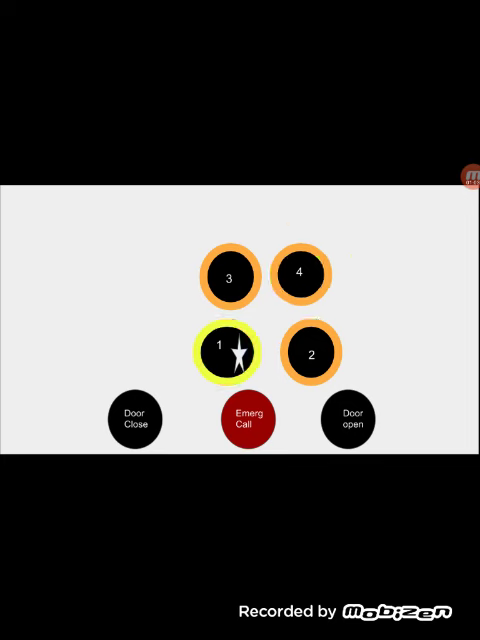
click(224, 351)
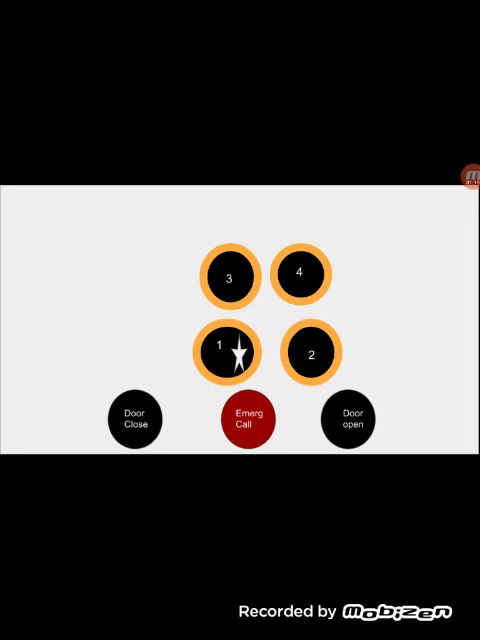
click(226, 353)
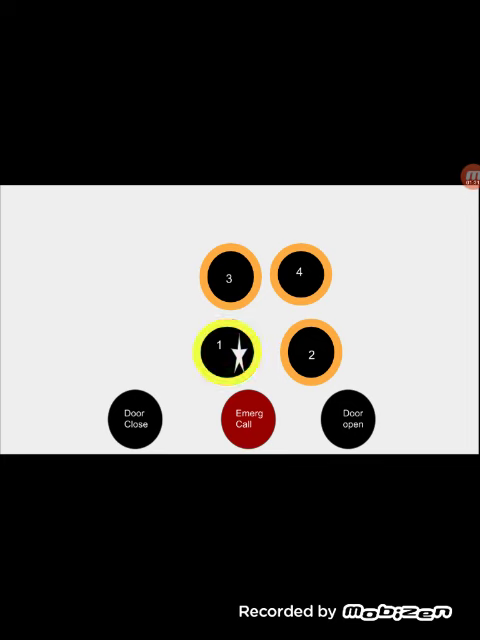
click(224, 351)
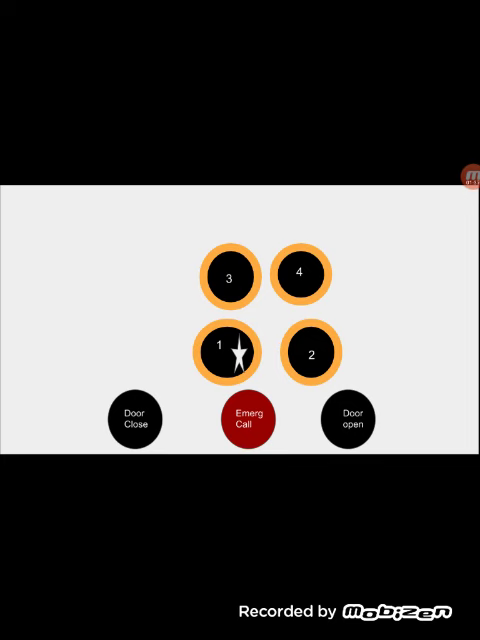
click(226, 352)
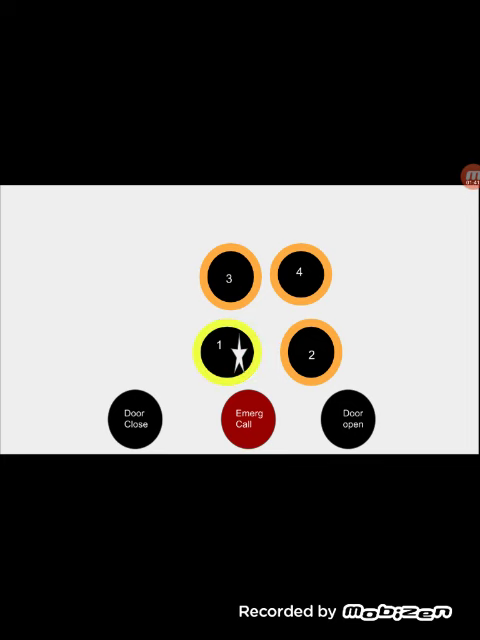
click(224, 349)
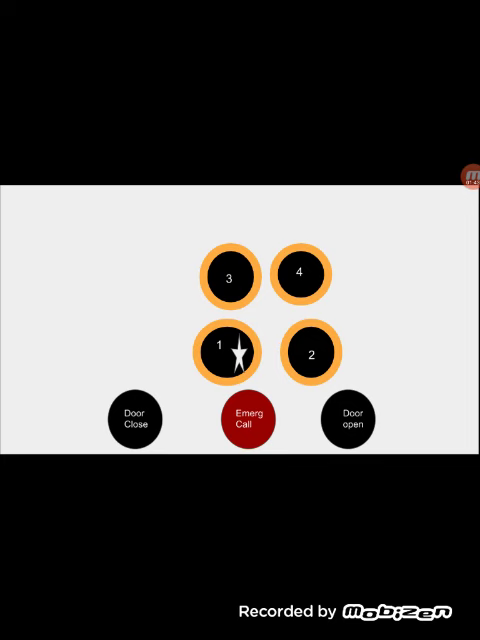